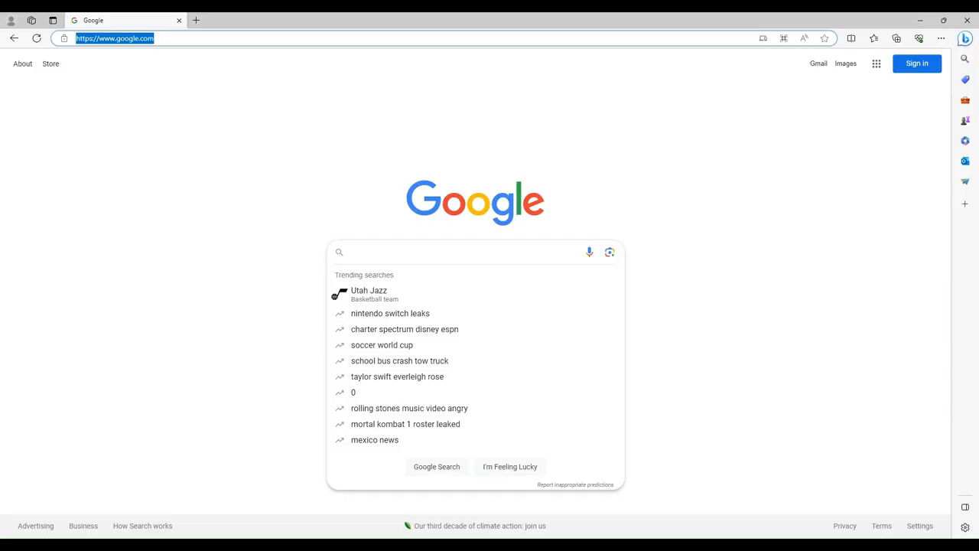
{"action": "mouse_move", "coordinate": [196, 42]}
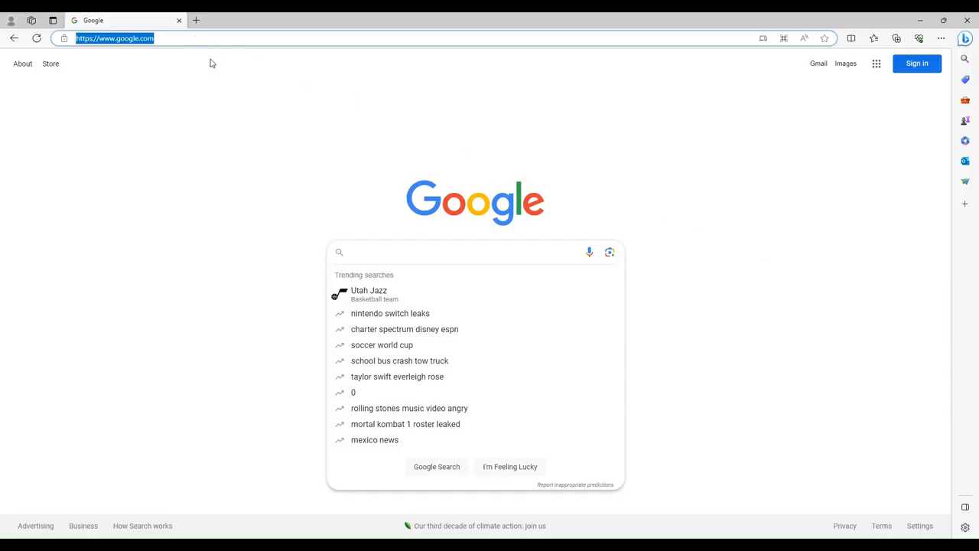
Step: Navigate from the Google home page to the SNRHA Test housing authority website
{"action": "type", "text": "online"}
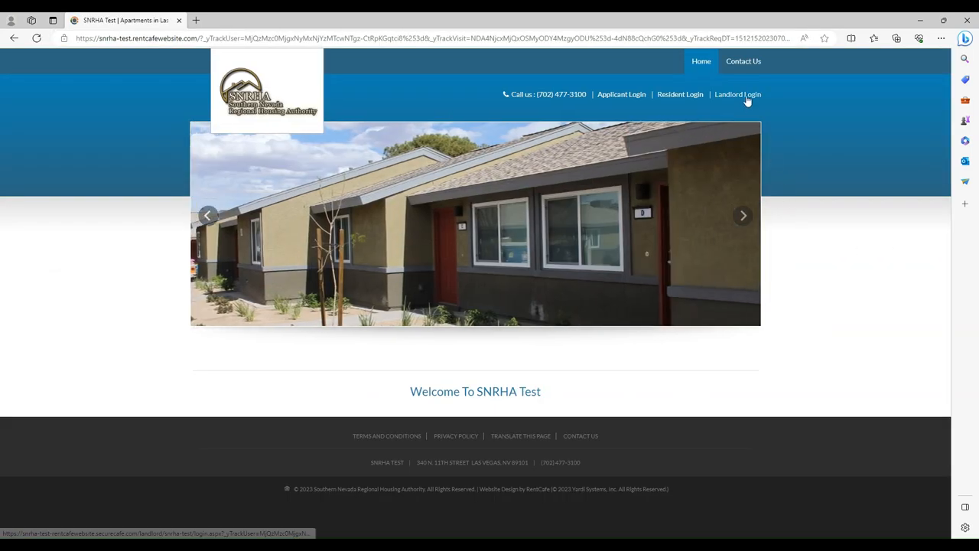
Step: Go to Landlord Login and start registering a new landlord account
{"action": "left_click", "coordinate": [738, 95]}
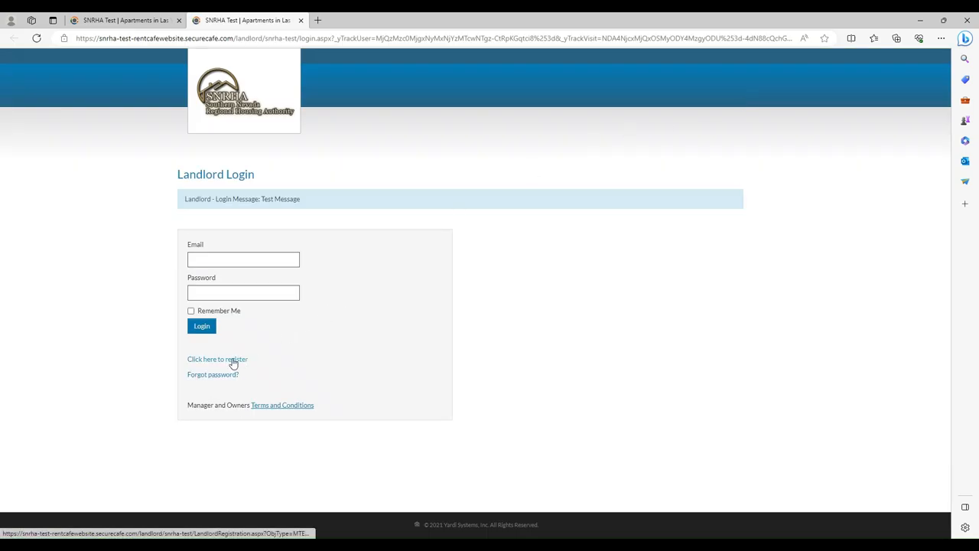
{"action": "left_click", "coordinate": [217, 358]}
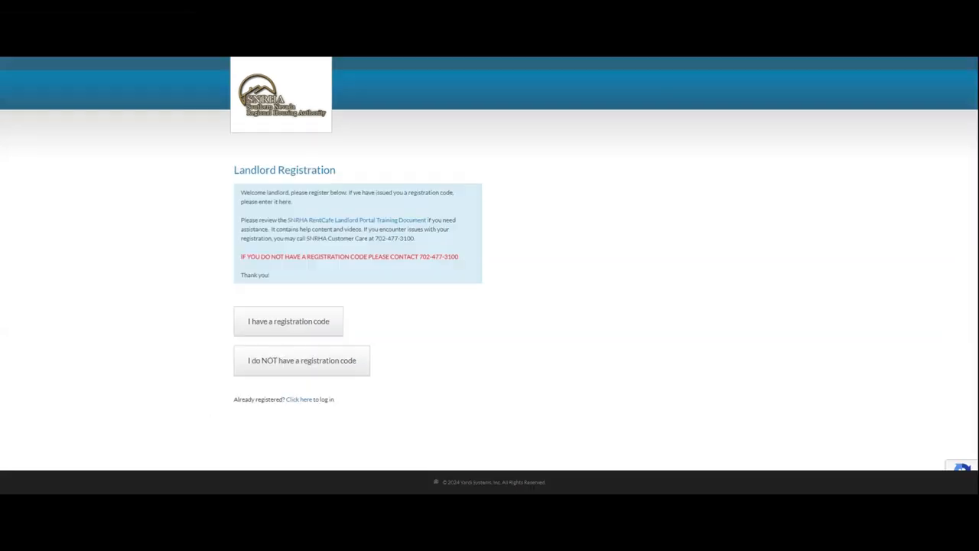
{"action": "mouse_move", "coordinate": [908, 227]}
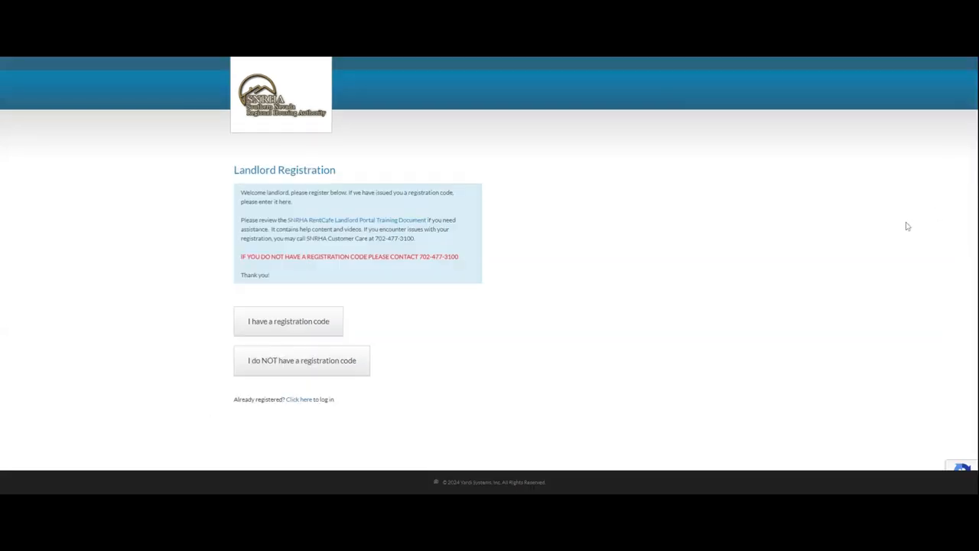
{"action": "mouse_move", "coordinate": [325, 303]}
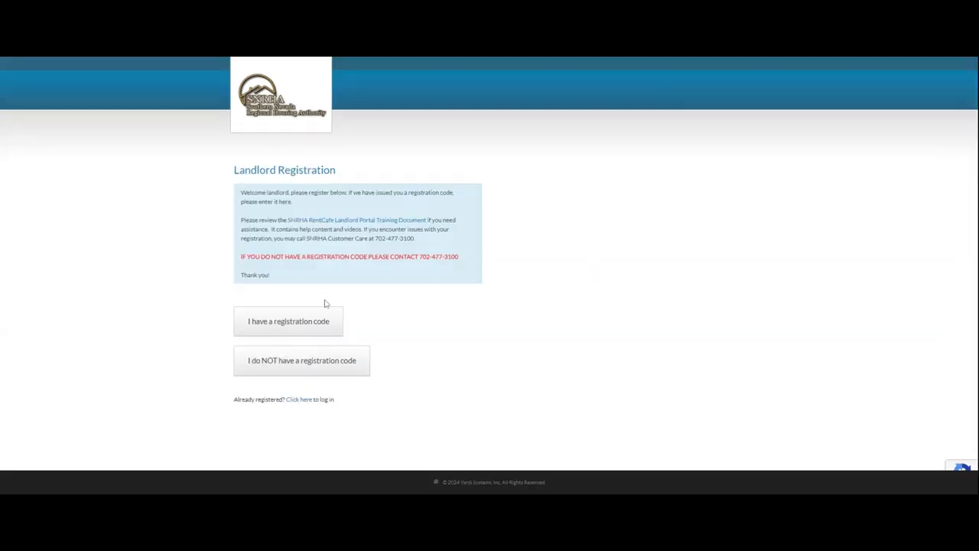
{"action": "left_click", "coordinate": [288, 321]}
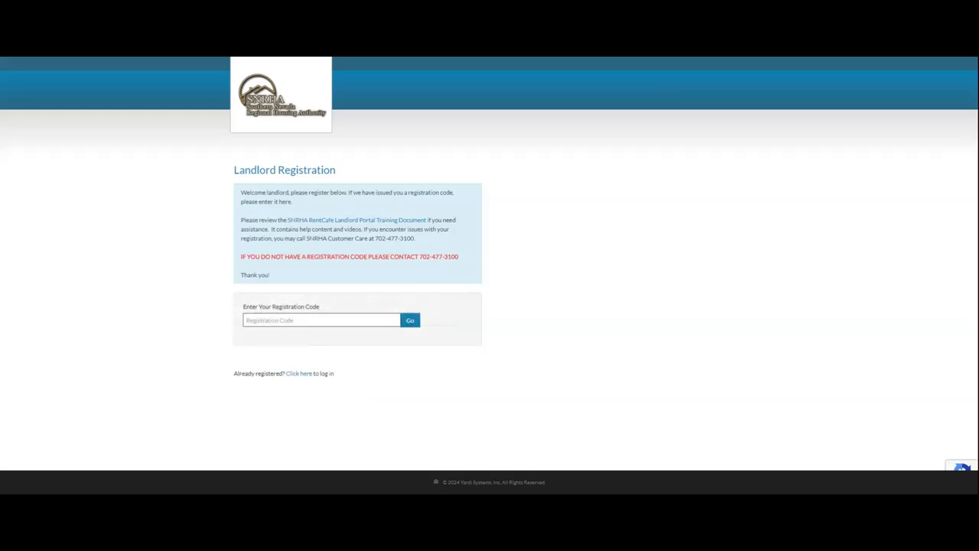
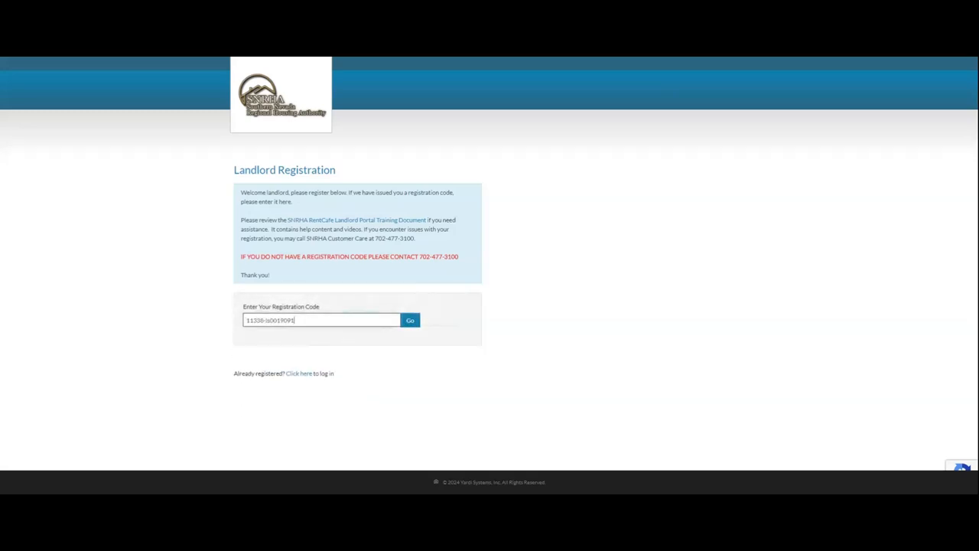
{"action": "left_click", "coordinate": [410, 320]}
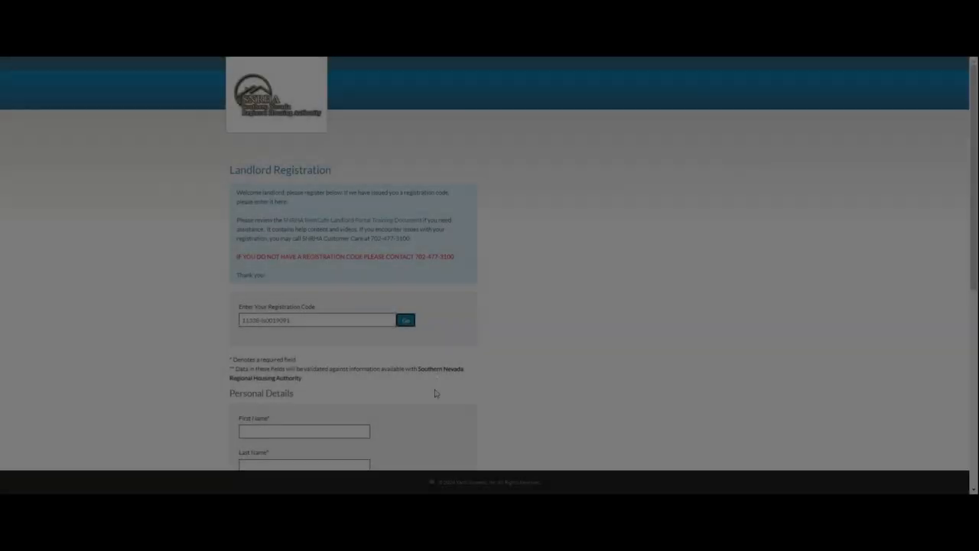
{"action": "scroll", "scroll_direction": "down", "scroll_amount": 3}
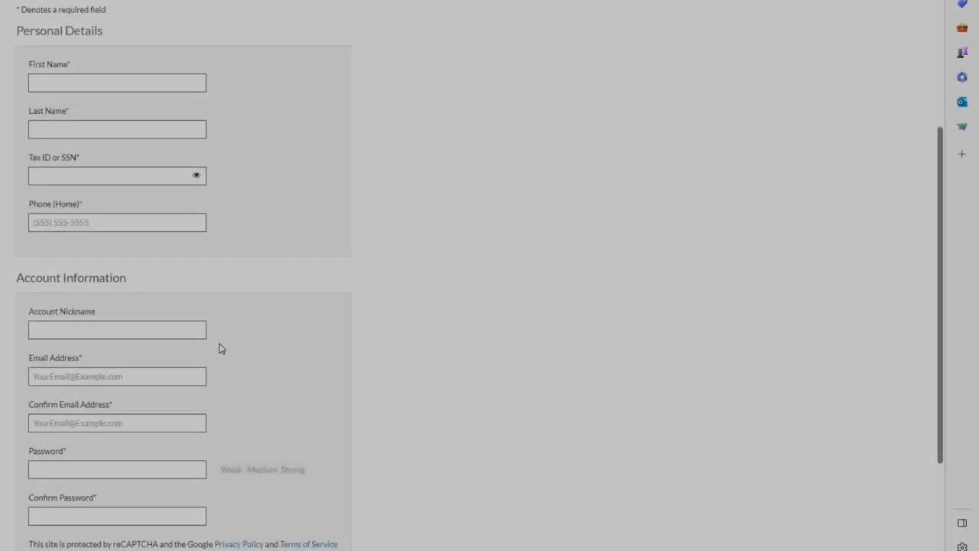
{"action": "left_click", "coordinate": [116, 82]}
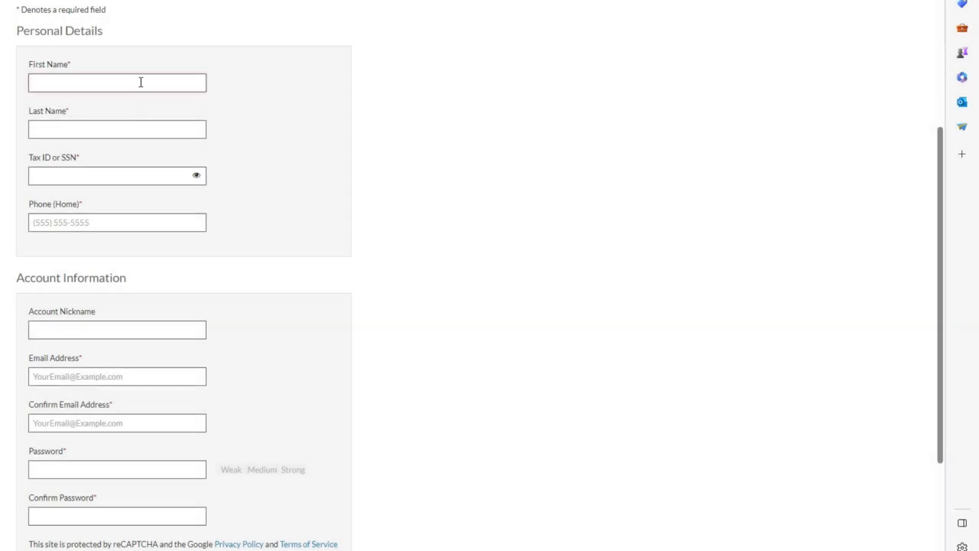
{"action": "type", "text": "John"}
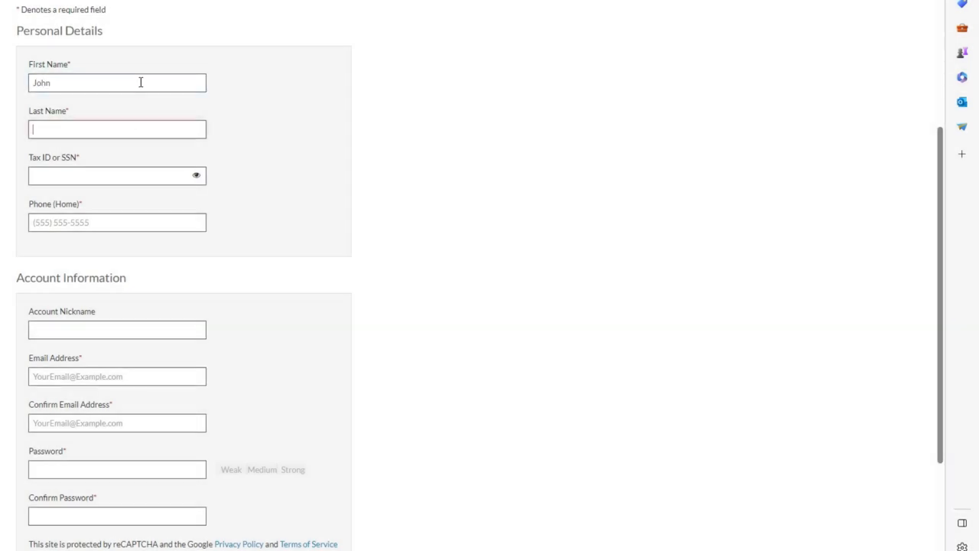
{"action": "type", "text": "Doe"}
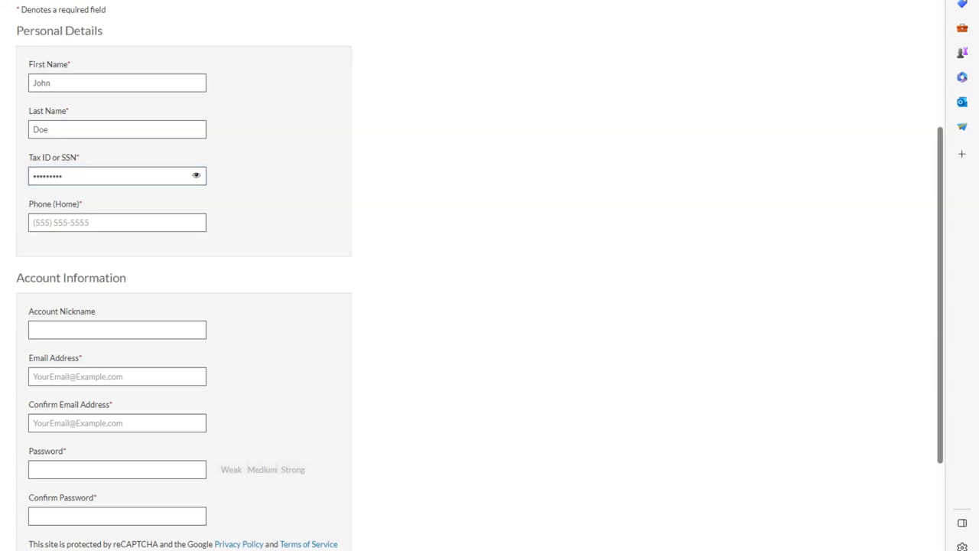
{"action": "mouse_move", "coordinate": [141, 241]}
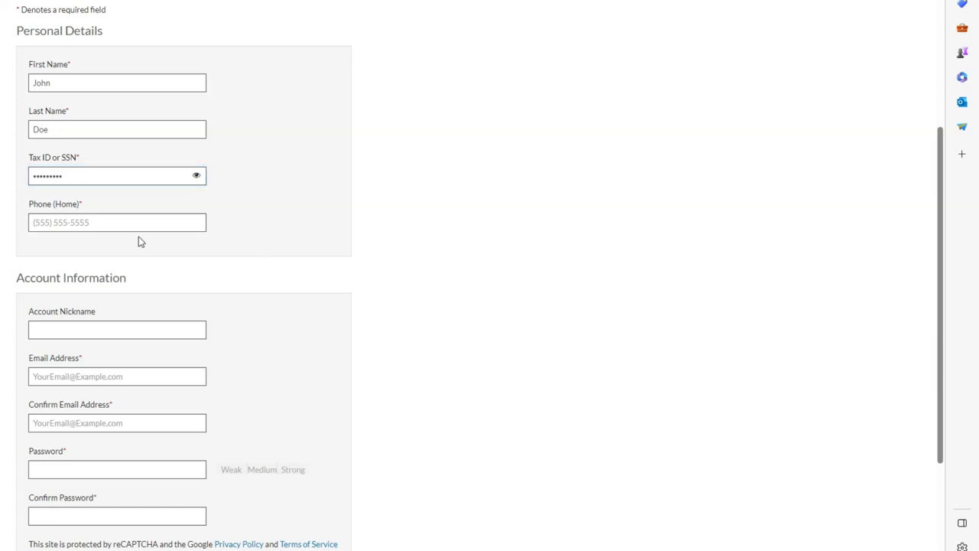
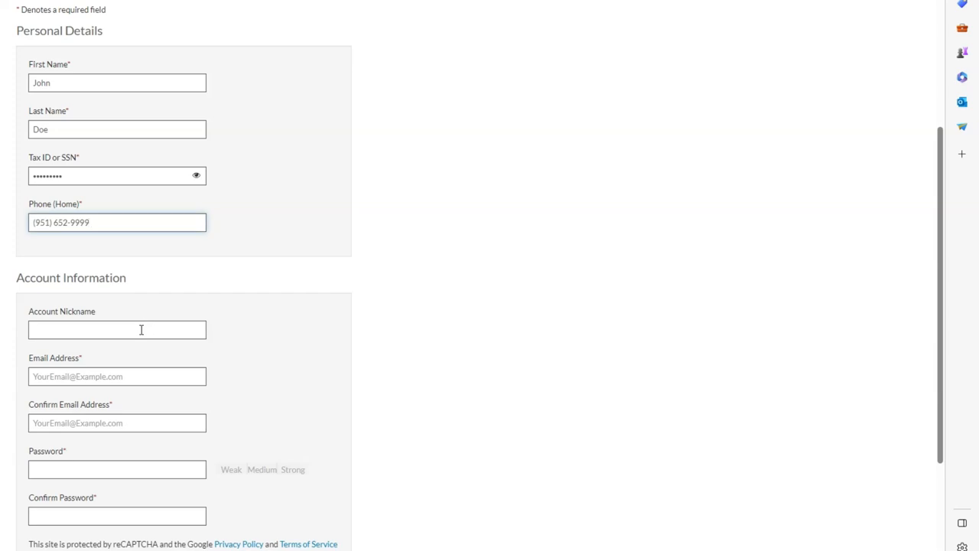
{"action": "scroll", "scroll_direction": "down", "scroll_amount": 3}
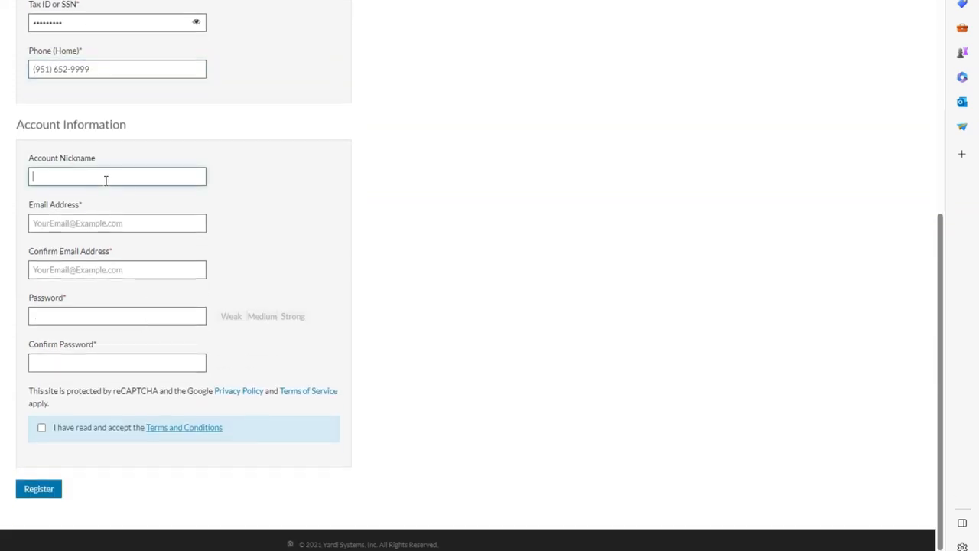
{"action": "type", "text": "j"}
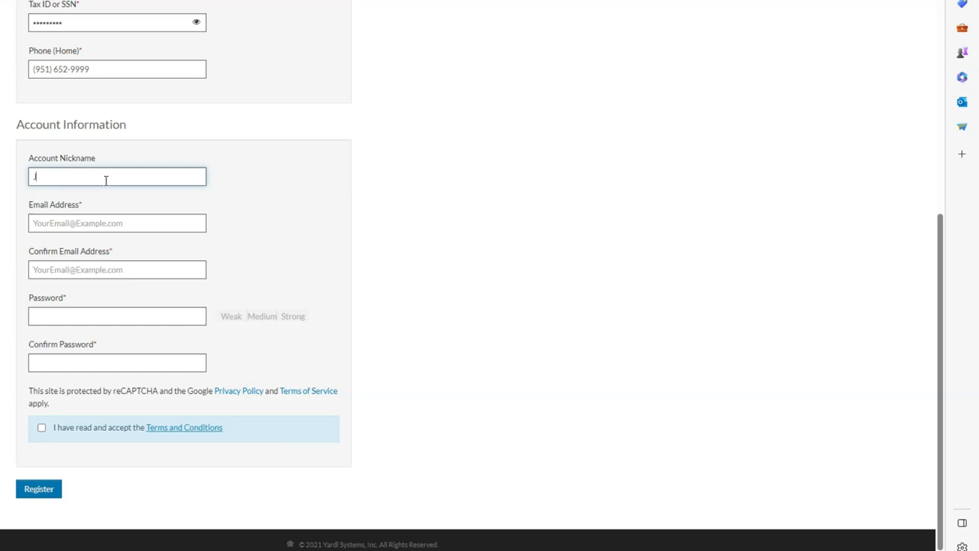
{"action": "type", "text": "John Doe Co."}
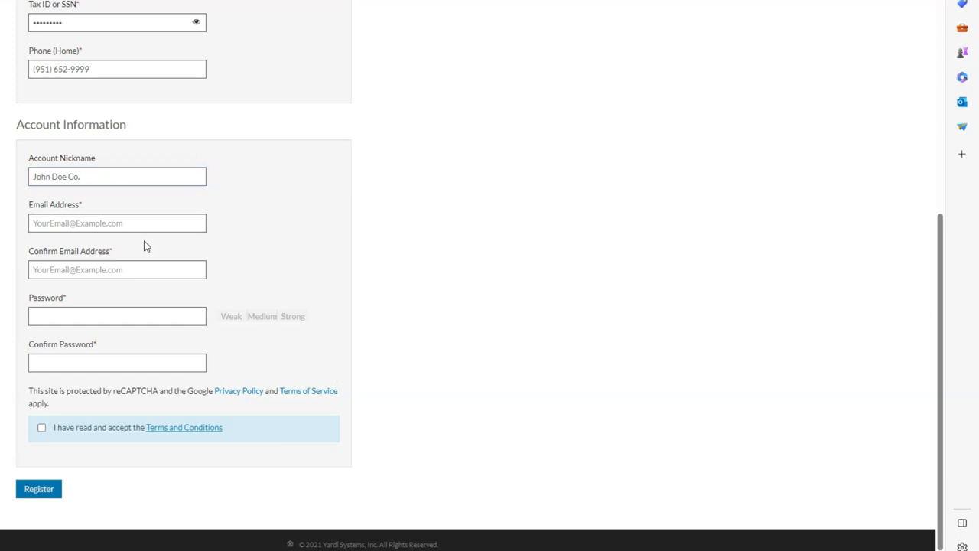
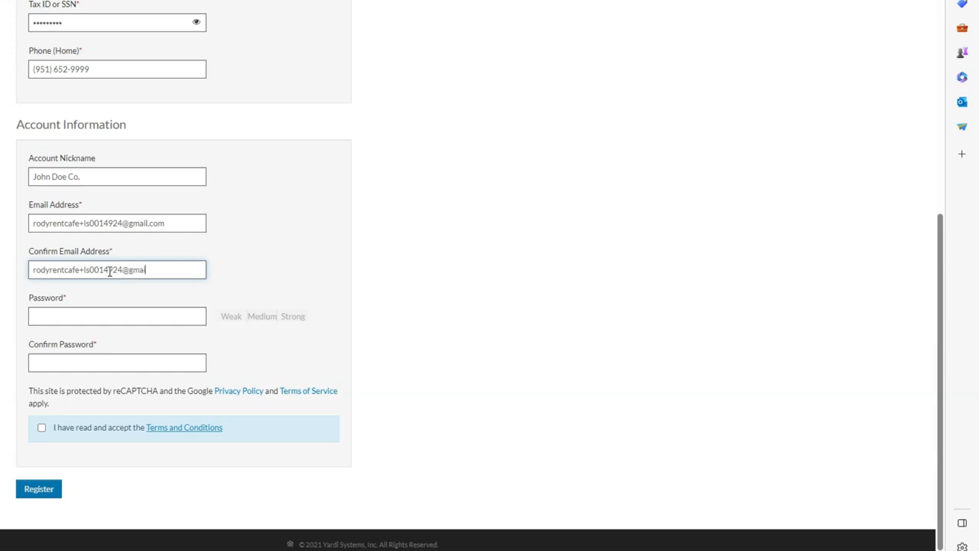
{"action": "type", "text": "*"}
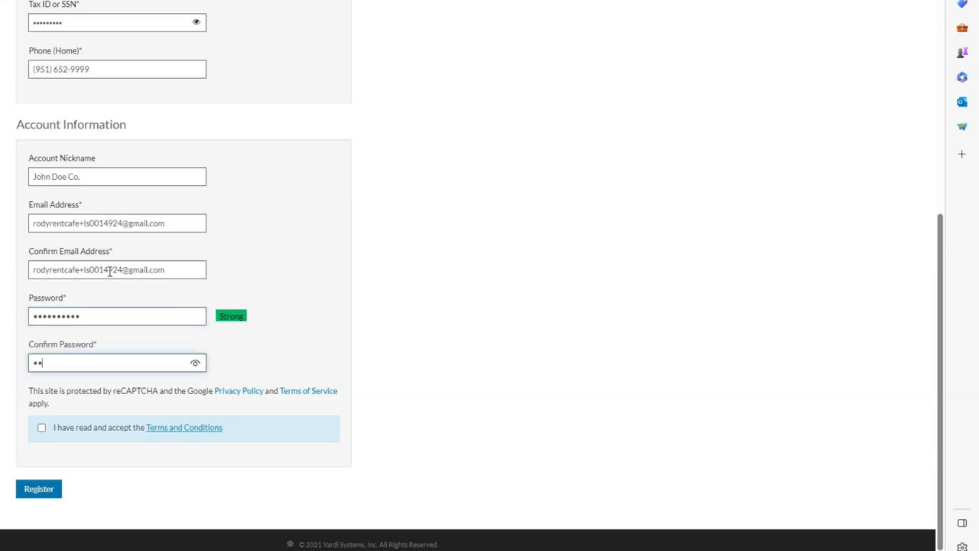
{"action": "type", "text": "•••••"}
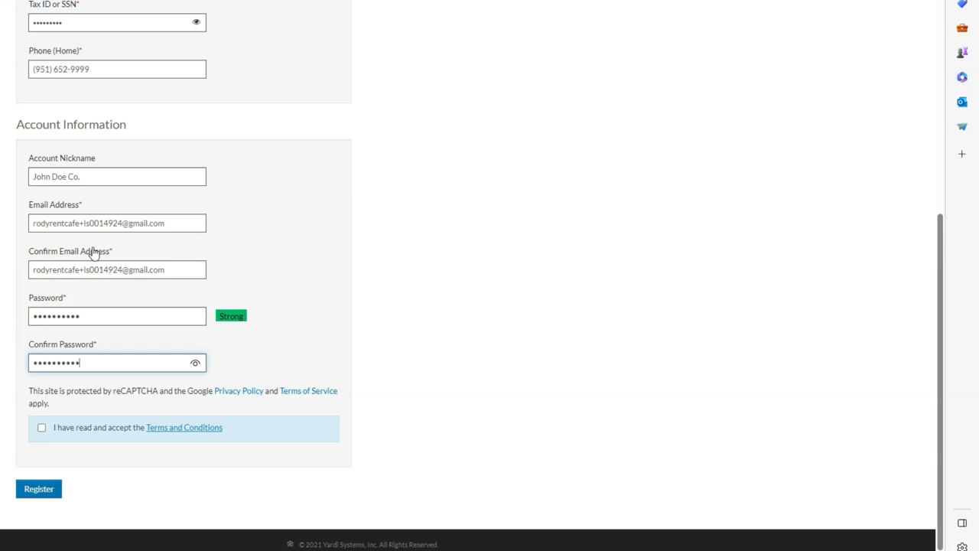
{"action": "mouse_move", "coordinate": [43, 428]}
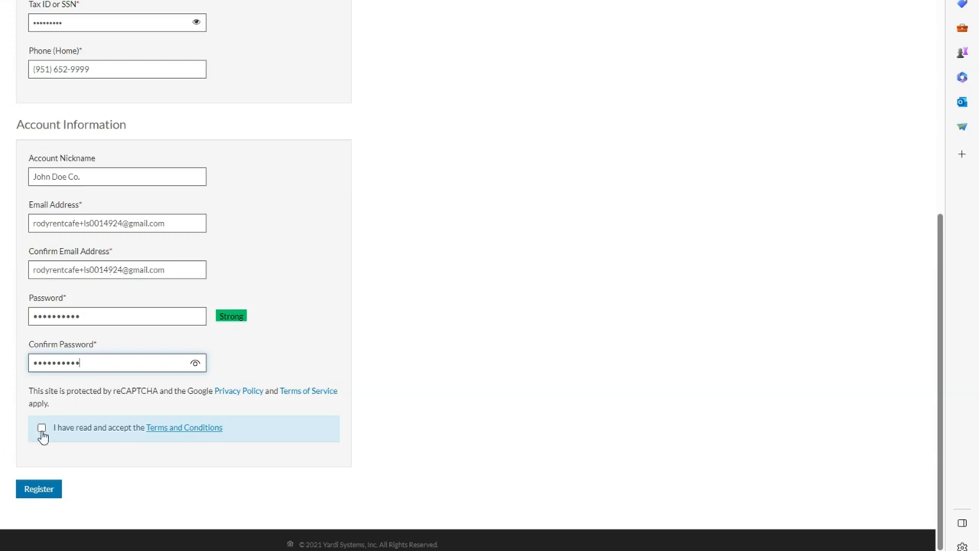
Step: Accept the Terms and Conditions and register, landing on John Doe's landlord home page
{"action": "left_click", "coordinate": [41, 428]}
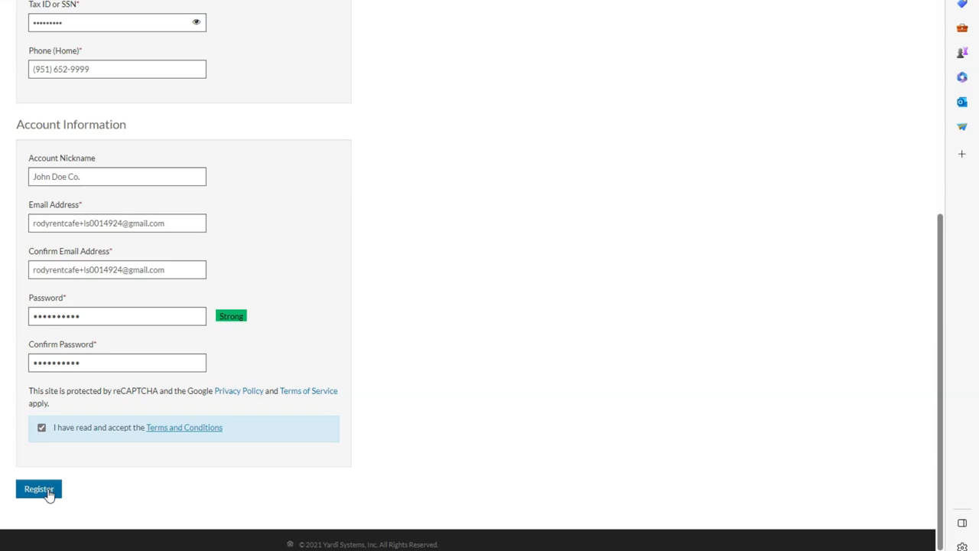
{"action": "left_click", "coordinate": [40, 490]}
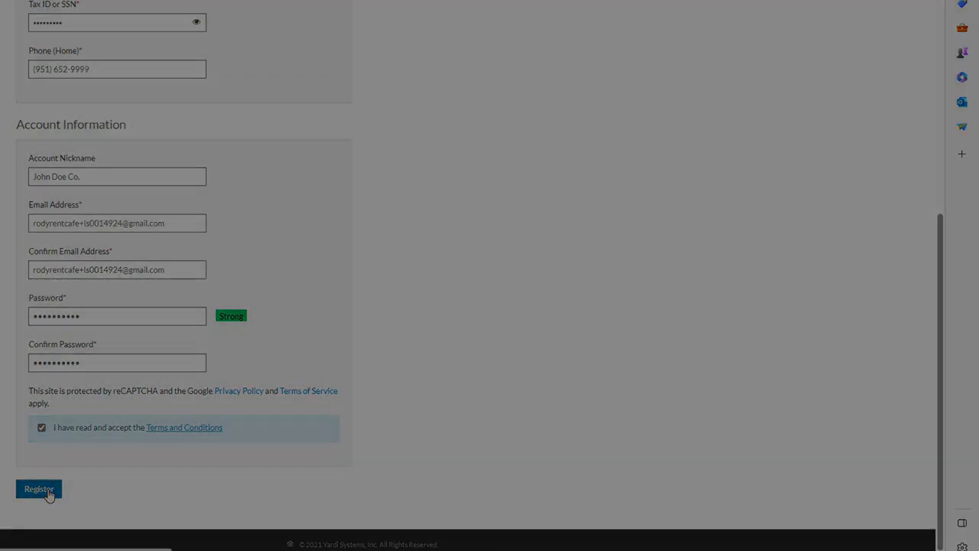
{"action": "left_click", "coordinate": [40, 489]}
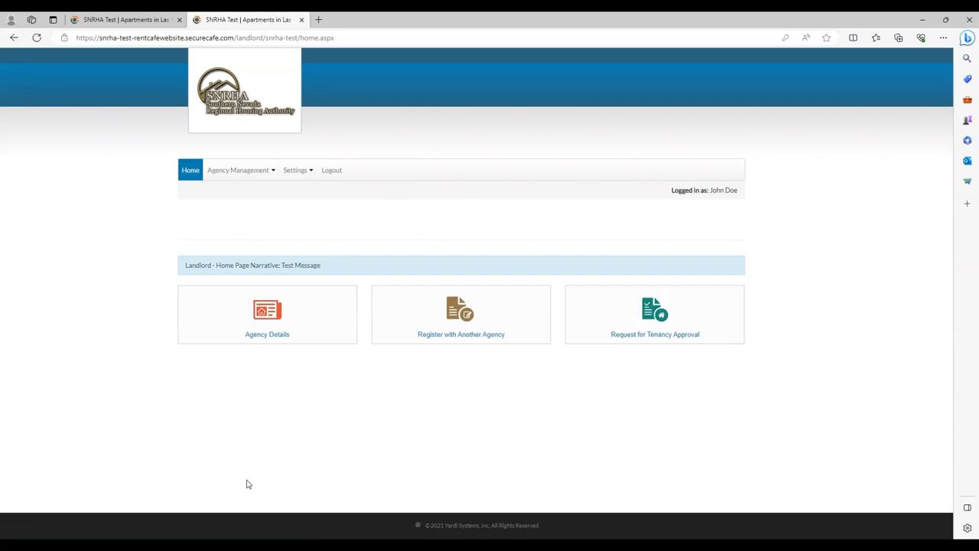
{"action": "mouse_move", "coordinate": [749, 223]}
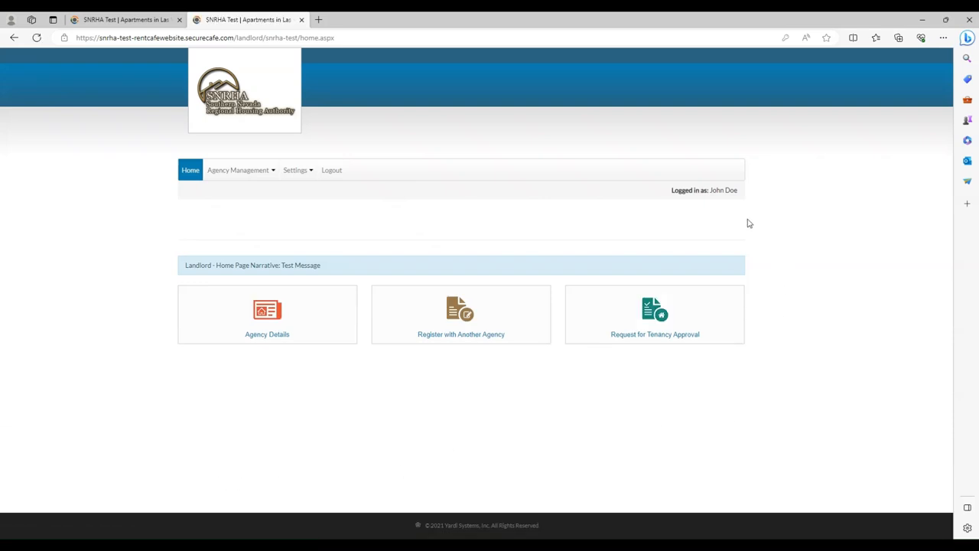